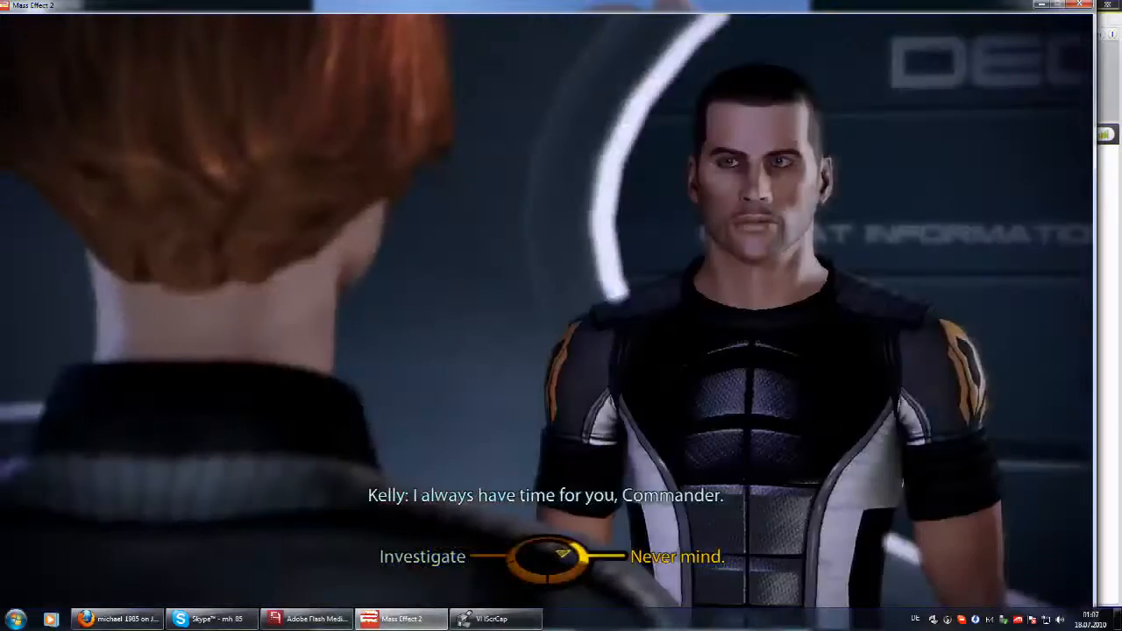
Step: Pick a closing reply to end the conversation with Kelly
{"action": "left_click", "coordinate": [667, 554]}
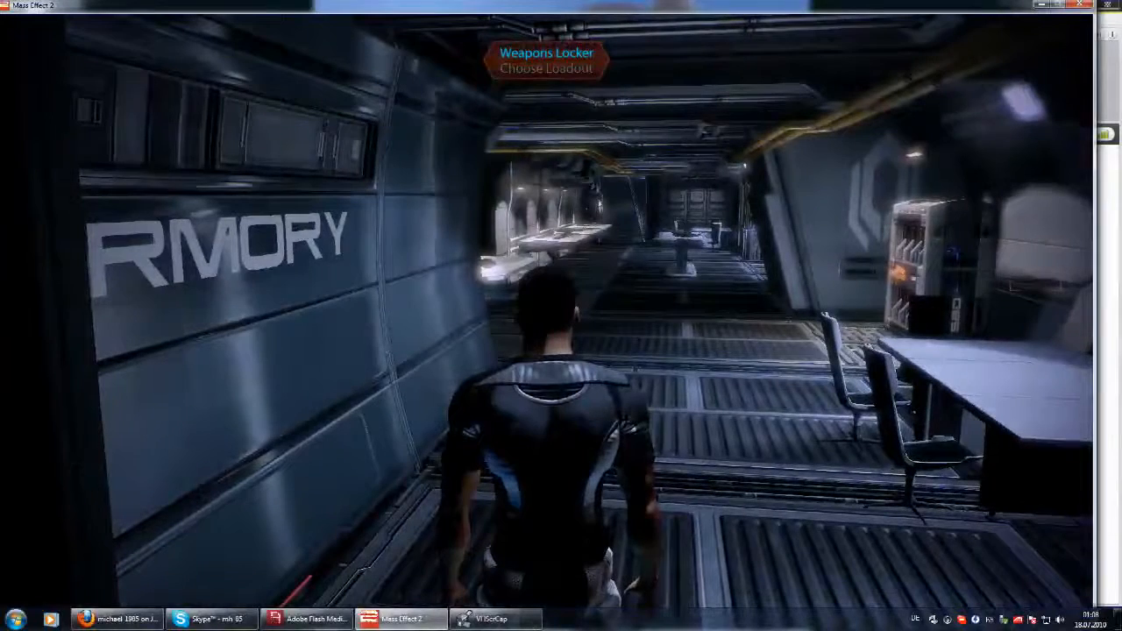
Step: Load the 'Quick Save - Omega - Archangel's Base' game from the Mission Computer
{"action": "key", "text": "w"}
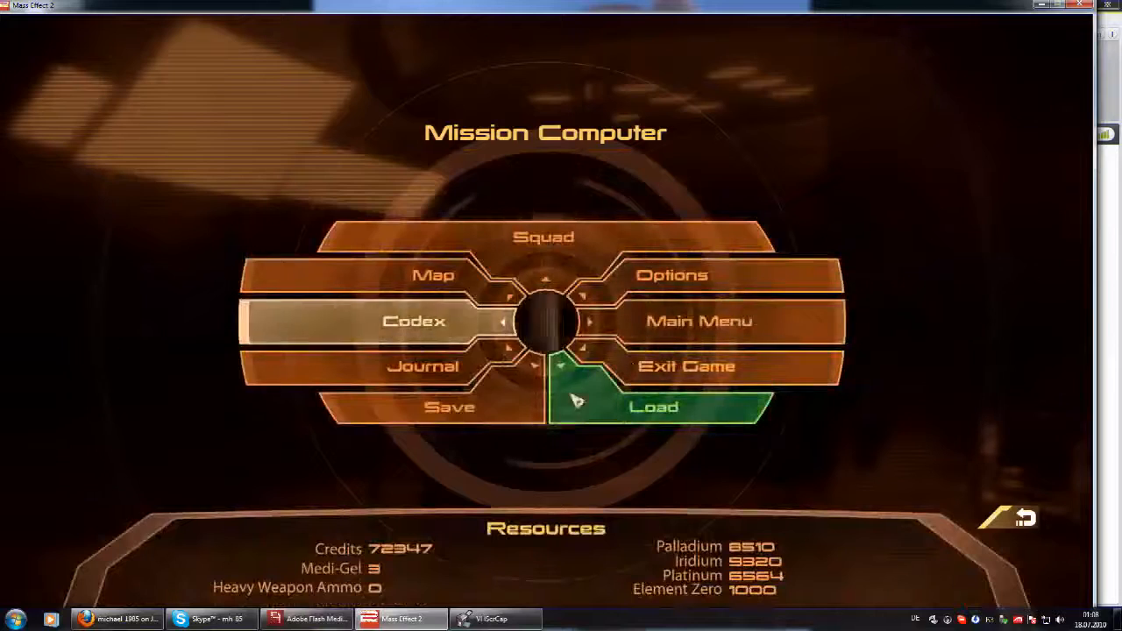
{"action": "left_click", "coordinate": [655, 406]}
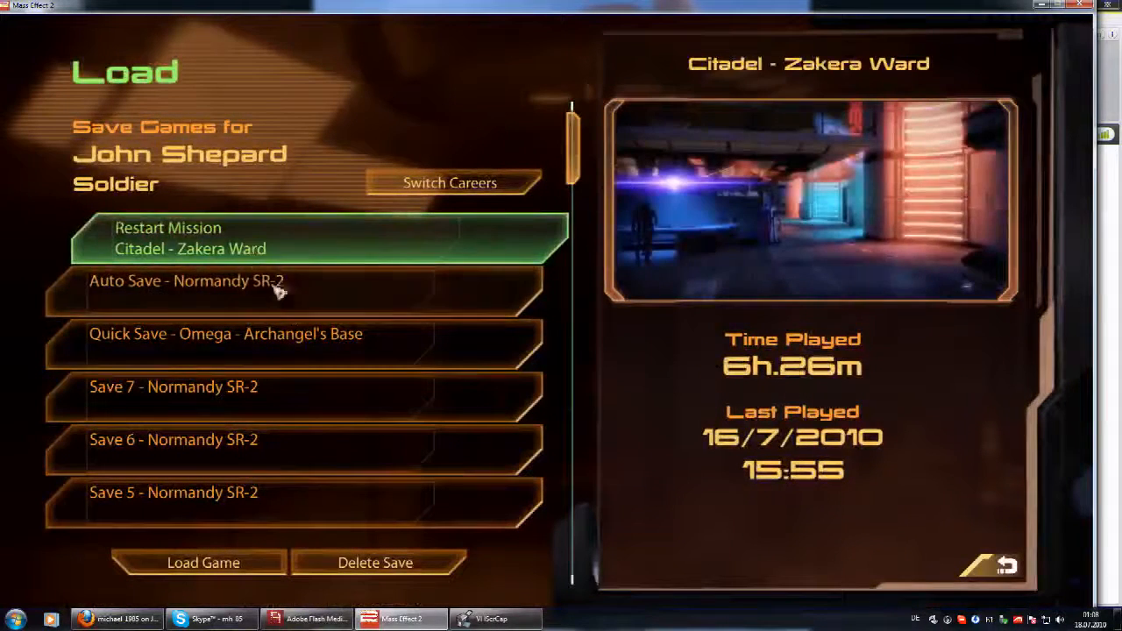
{"action": "mouse_move", "coordinate": [222, 257]}
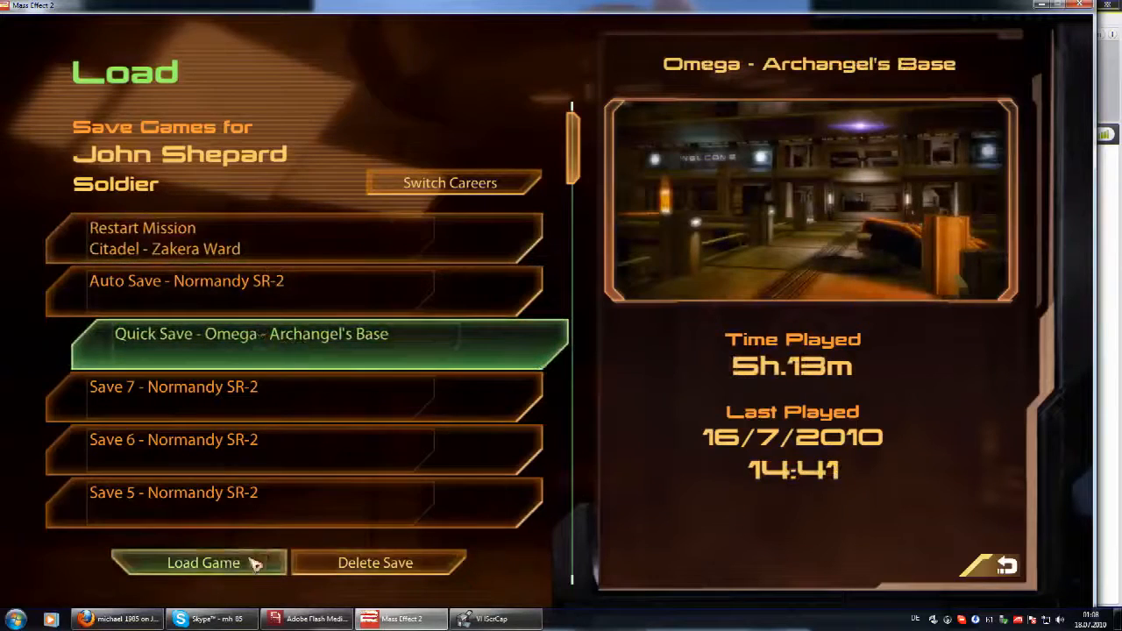
{"action": "left_click", "coordinate": [204, 563]}
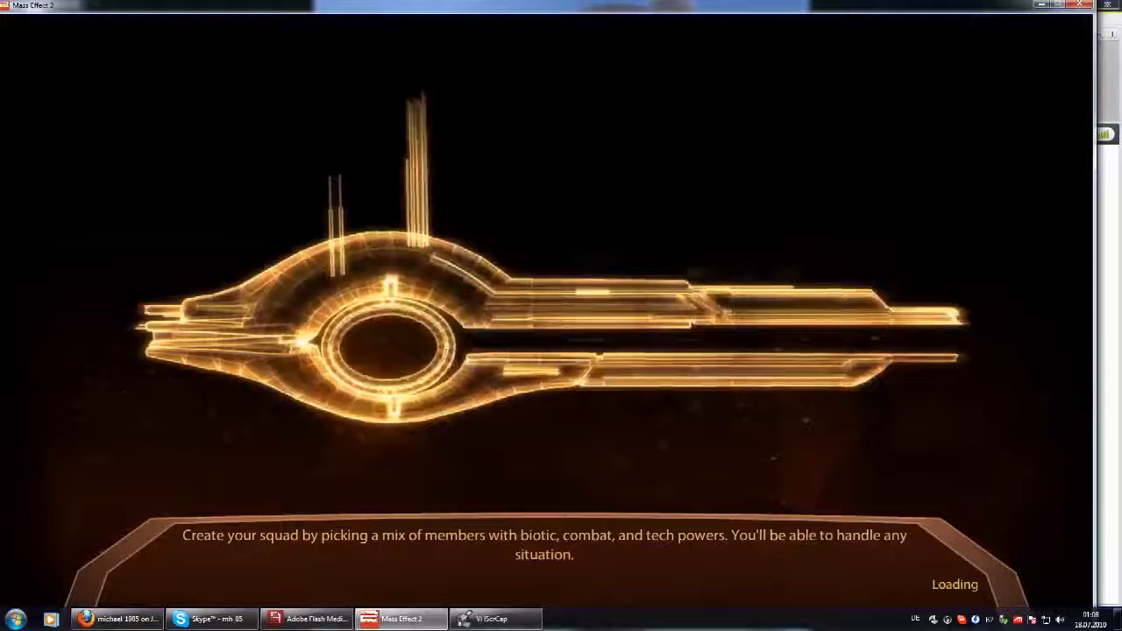